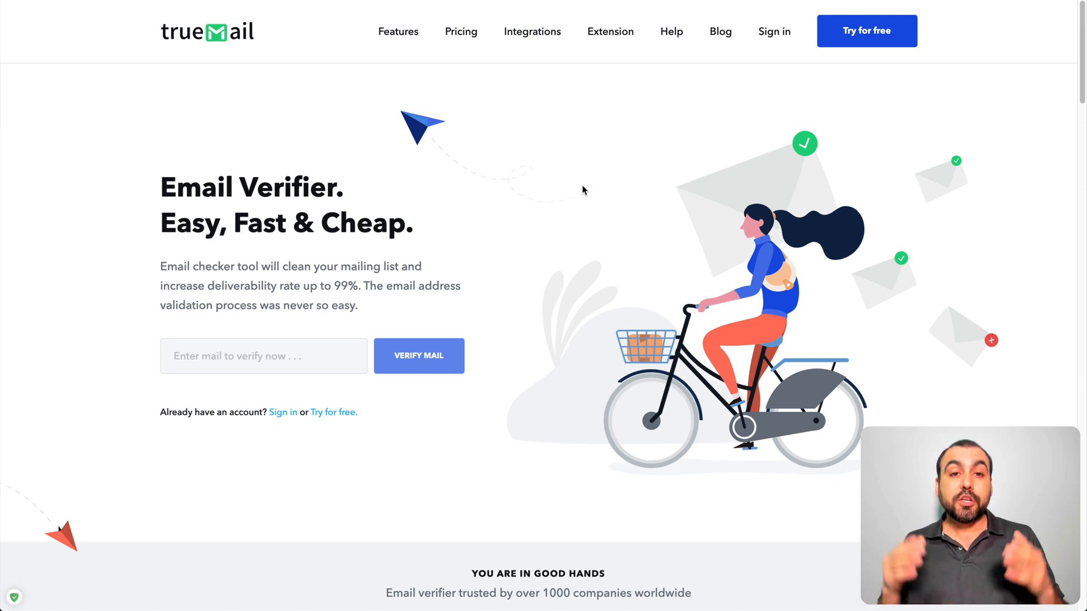
mouse_move(529, 209)
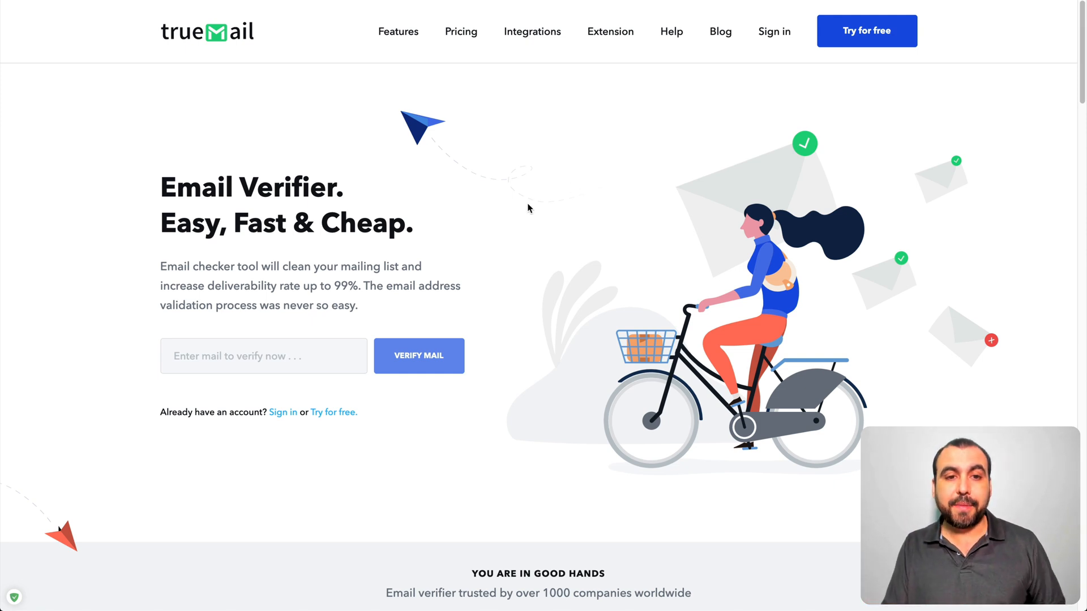
mouse_move(555, 229)
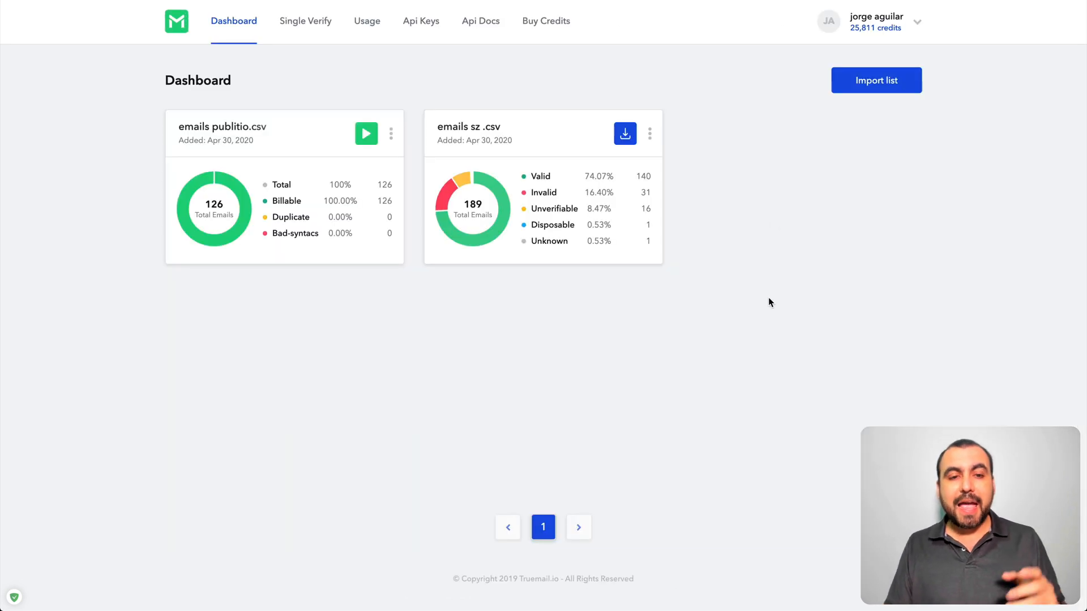
mouse_move(755, 305)
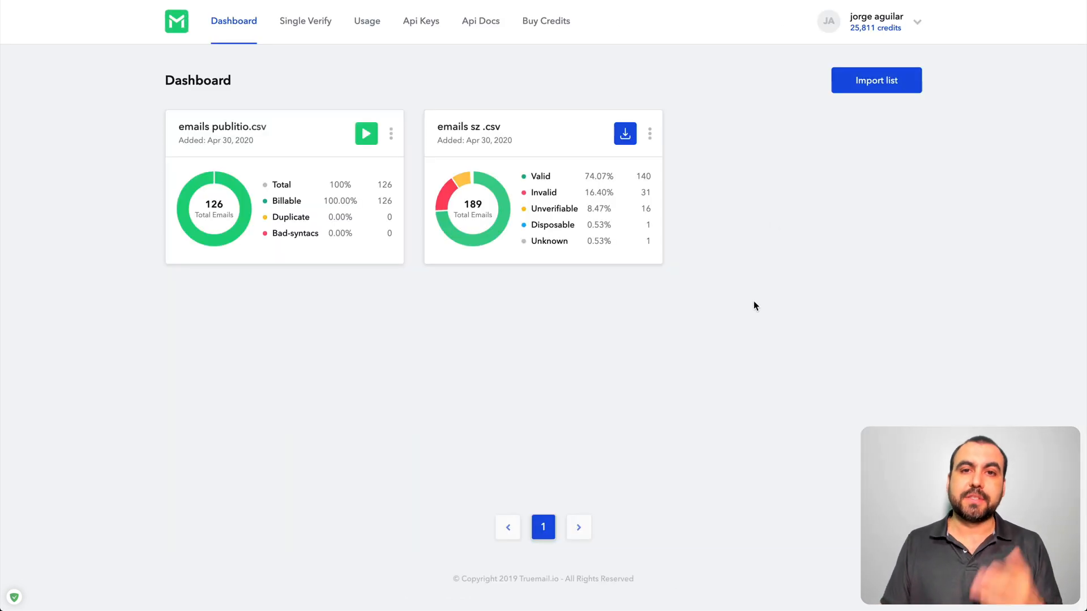
mouse_move(726, 303)
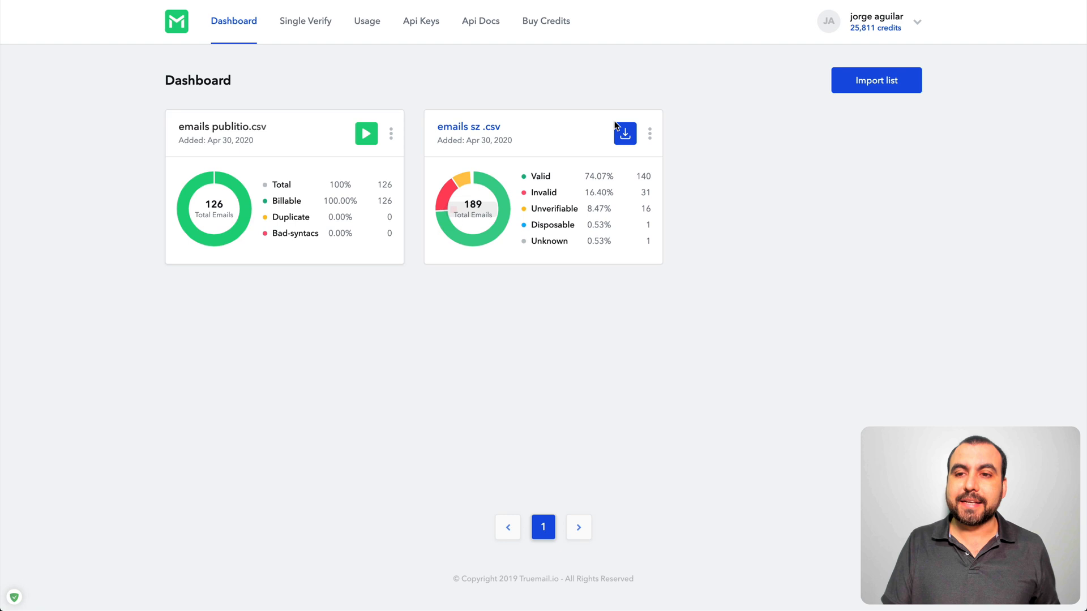
left_click(875, 80)
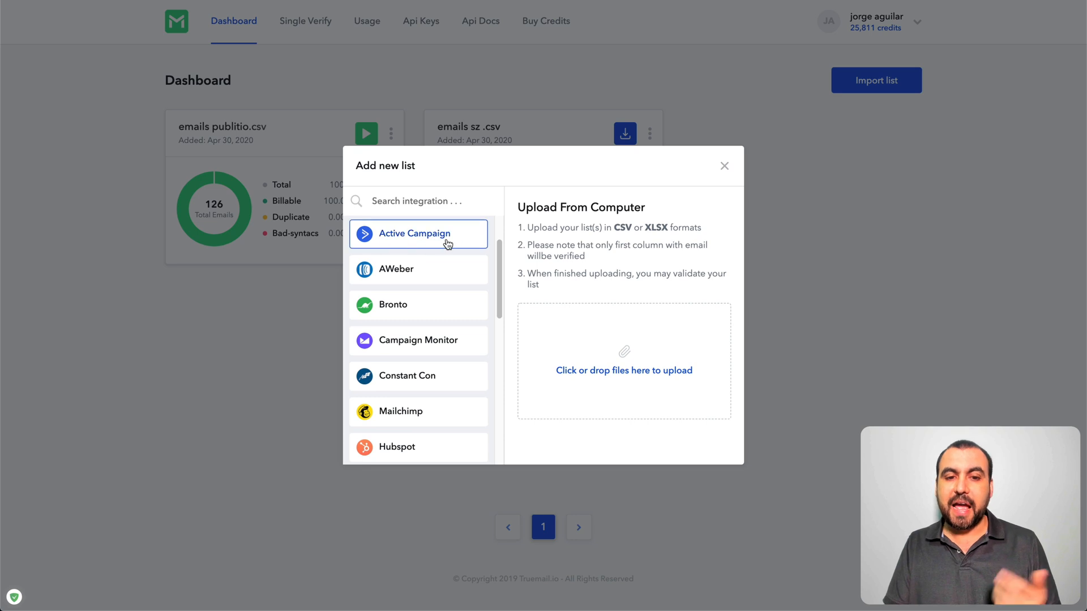
scroll("down", 3)
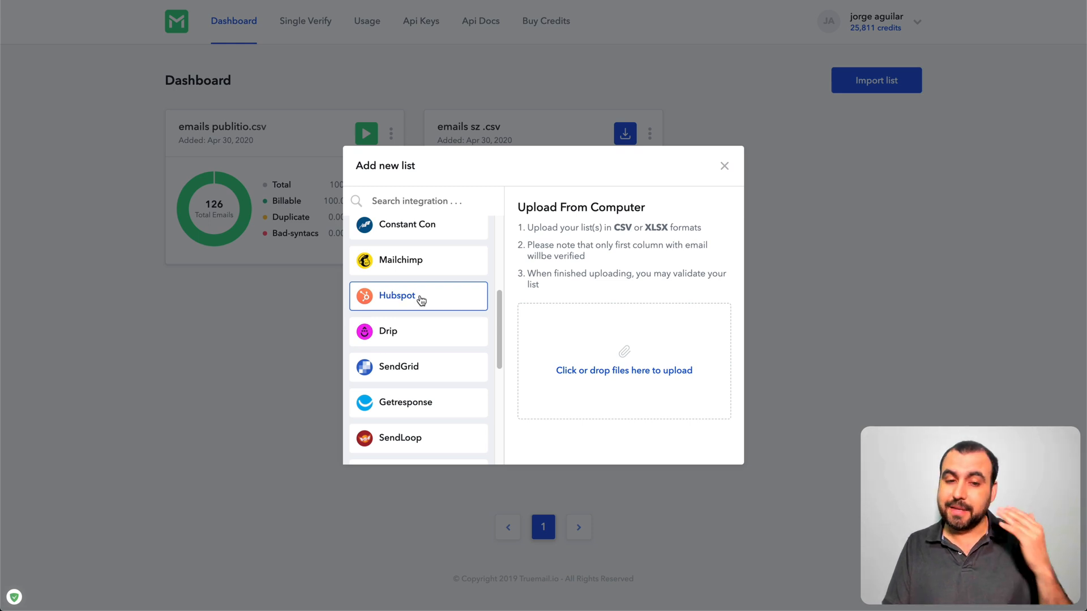
scroll("down", 3)
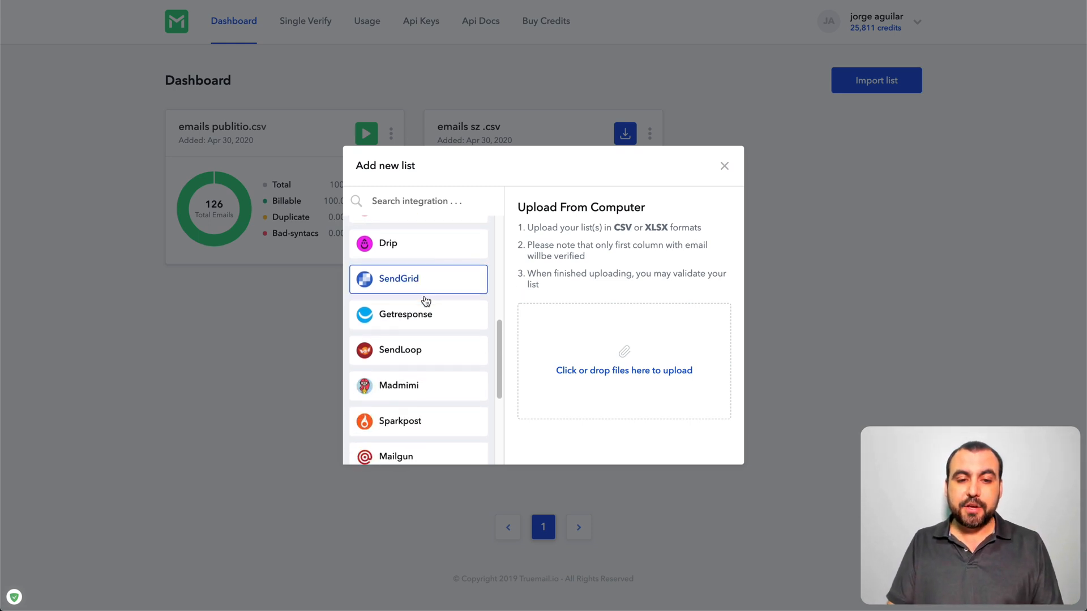
scroll("down", 3)
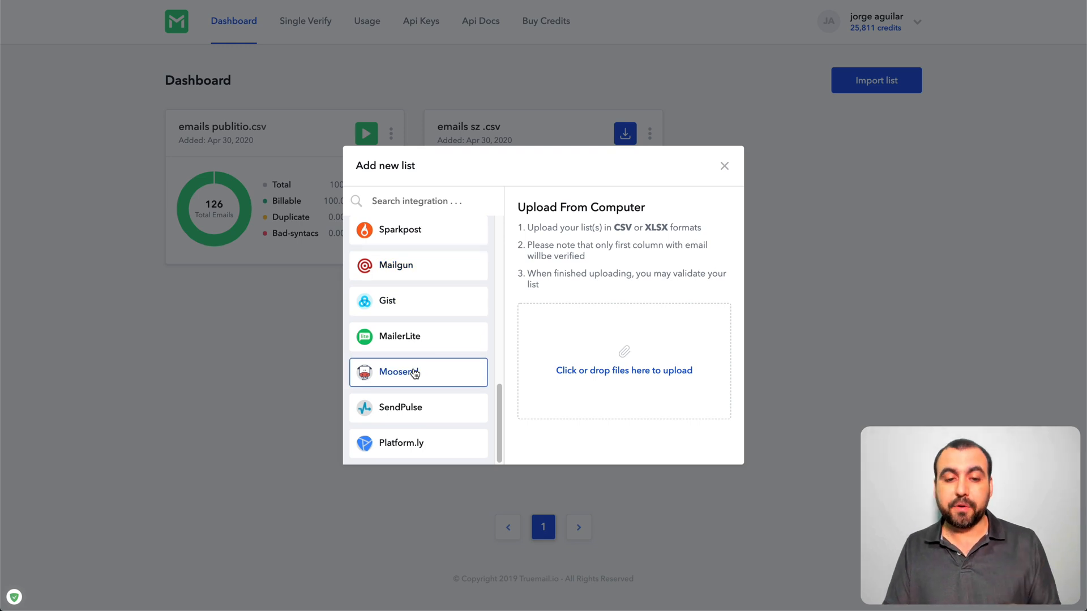
mouse_move(484, 416)
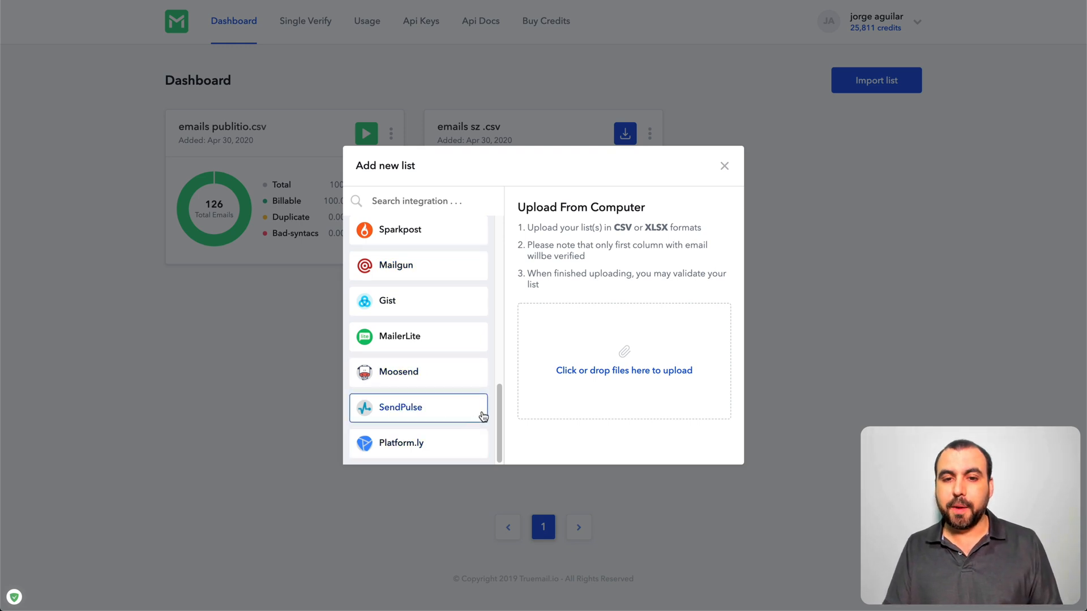
scroll("up", 3)
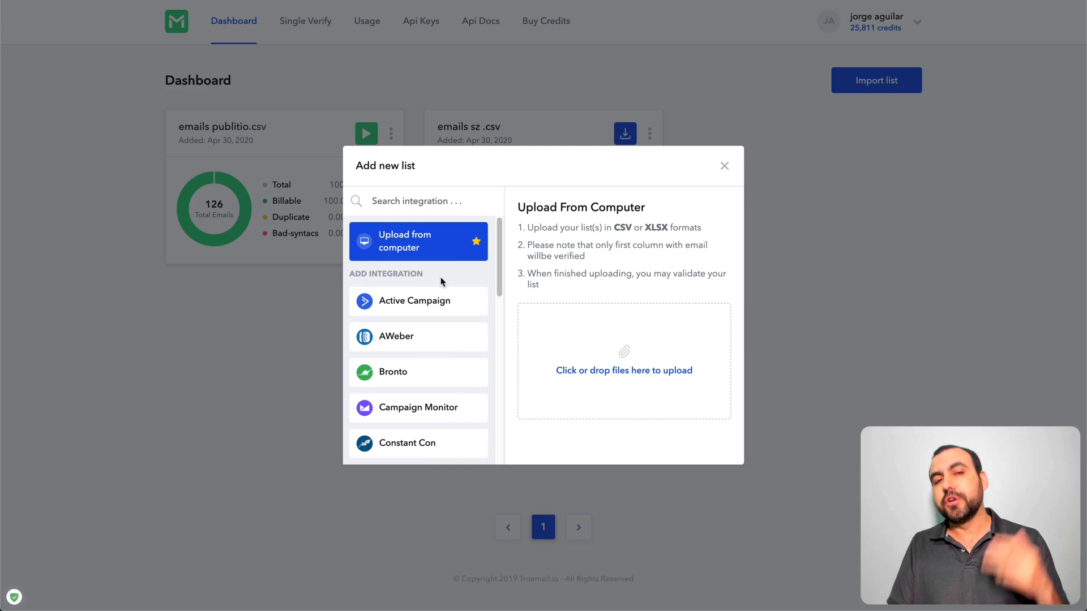
left_click(724, 165)
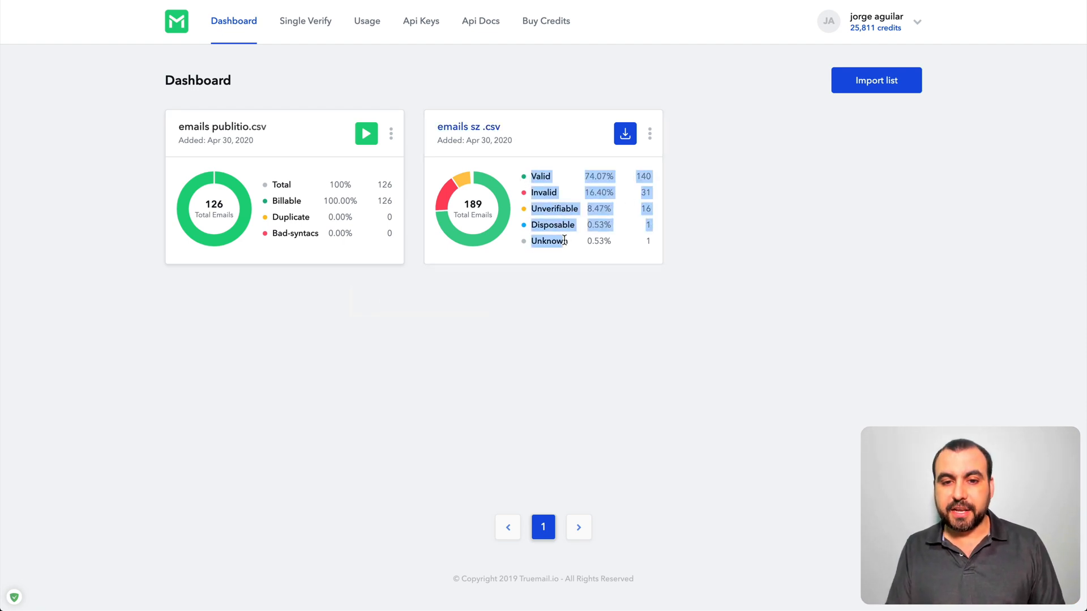
mouse_move(428, 178)
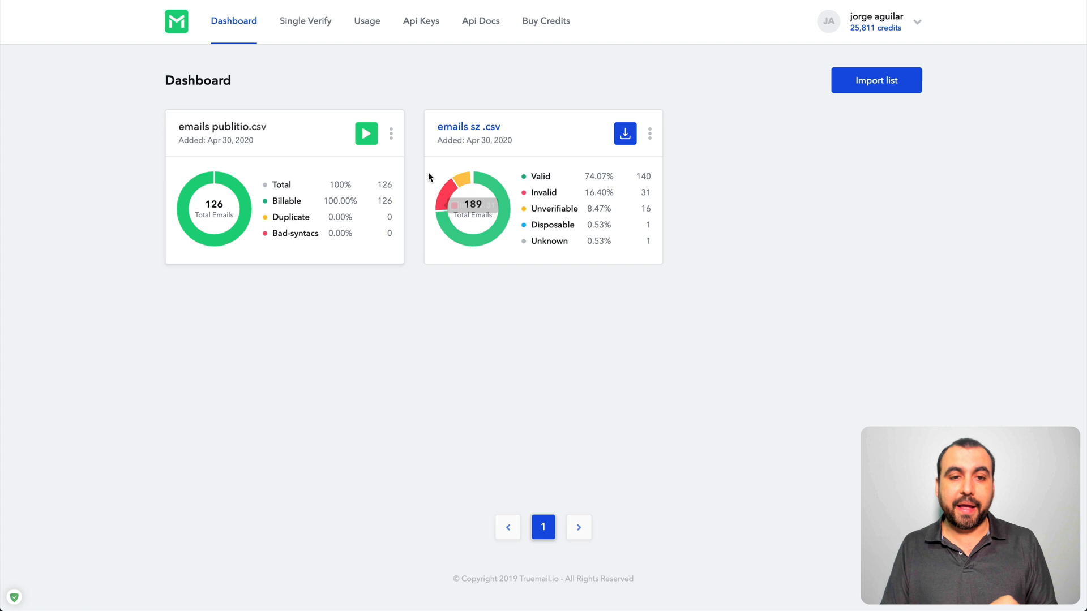
Validate emails publitio.csv for 126 credits, yielding 113 valid, 5 invalid, 6 unverifiable, 1 disposable, 1 unknown
left_click(366, 134)
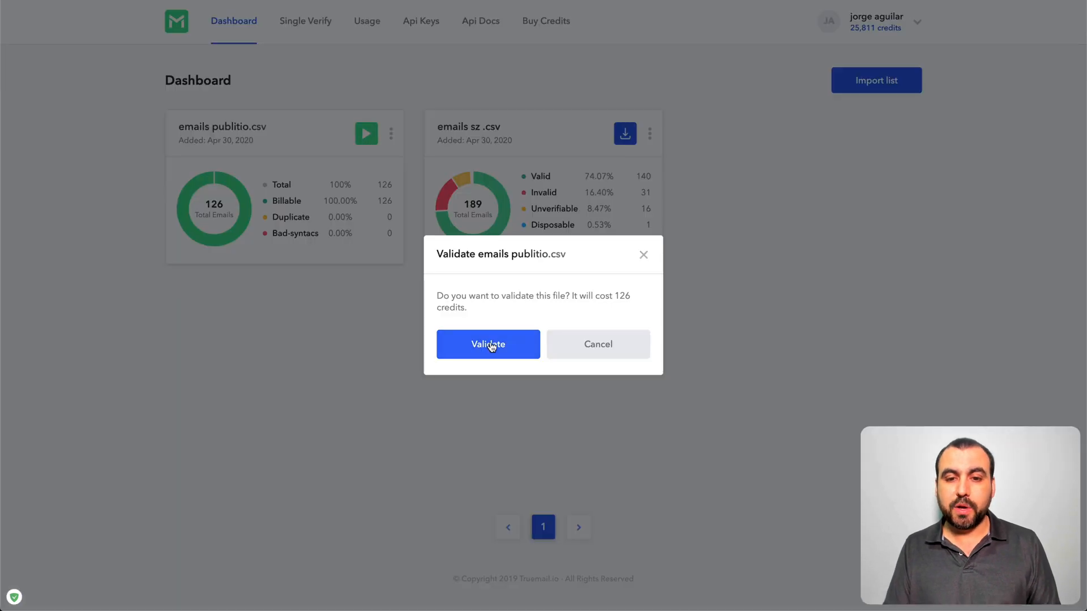
mouse_move(566, 296)
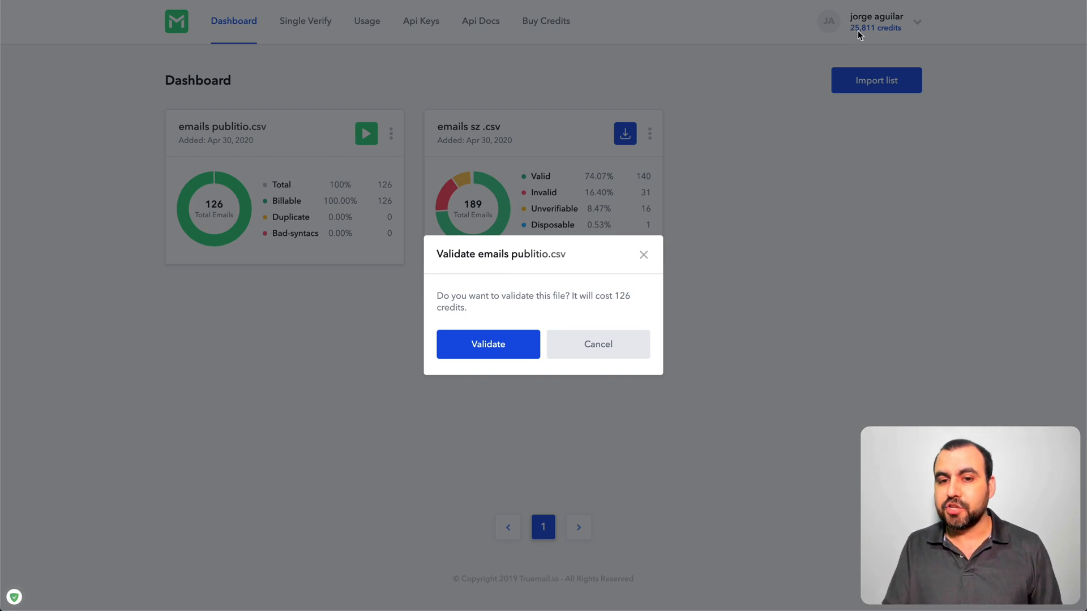
left_click(487, 345)
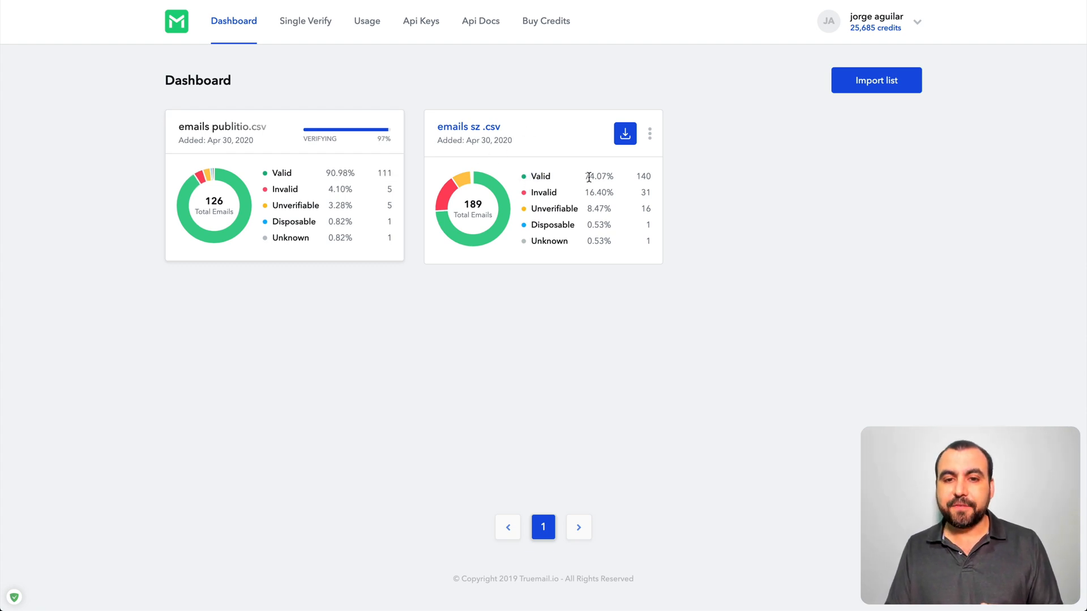
mouse_move(489, 209)
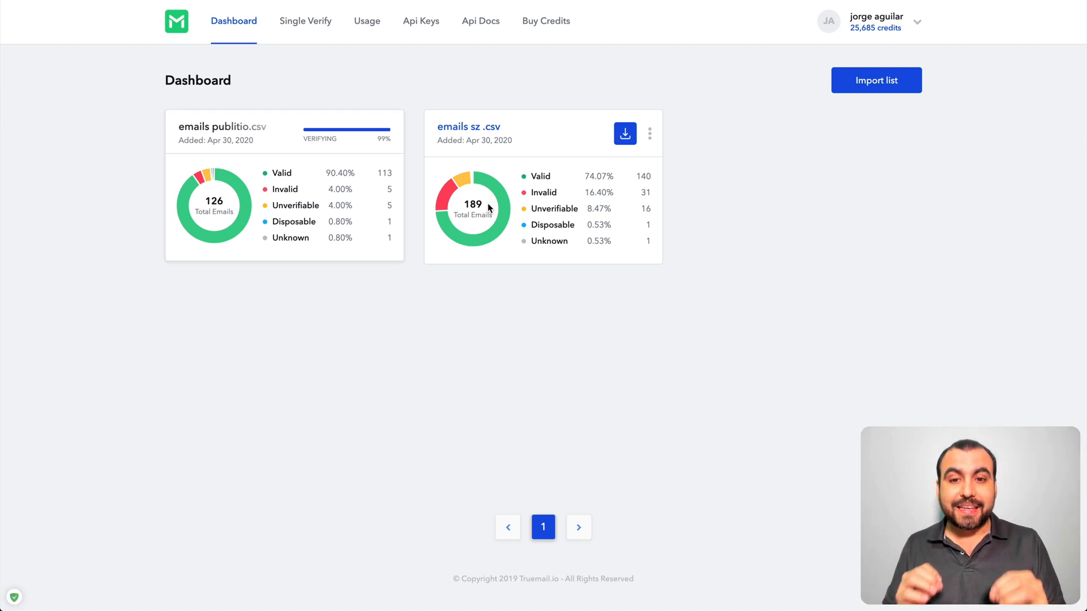
mouse_move(584, 224)
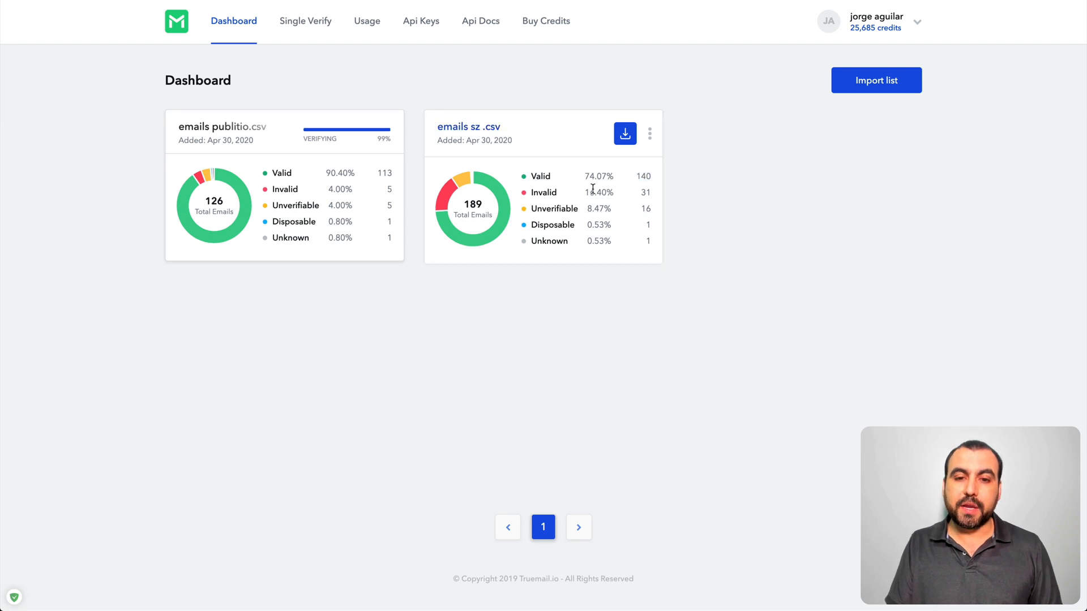
double_click(644, 192)
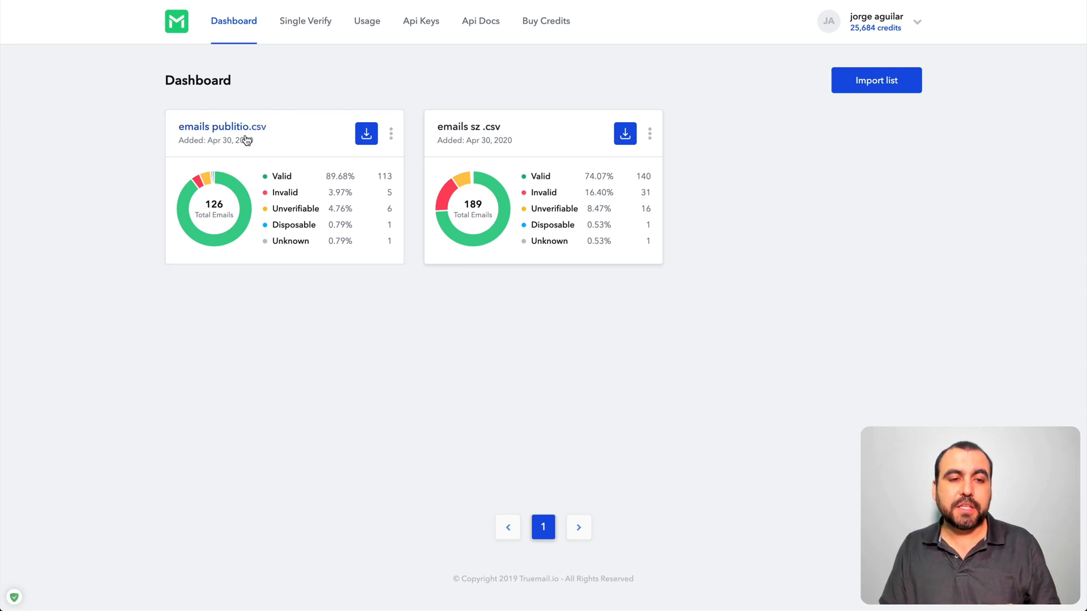
mouse_move(262, 202)
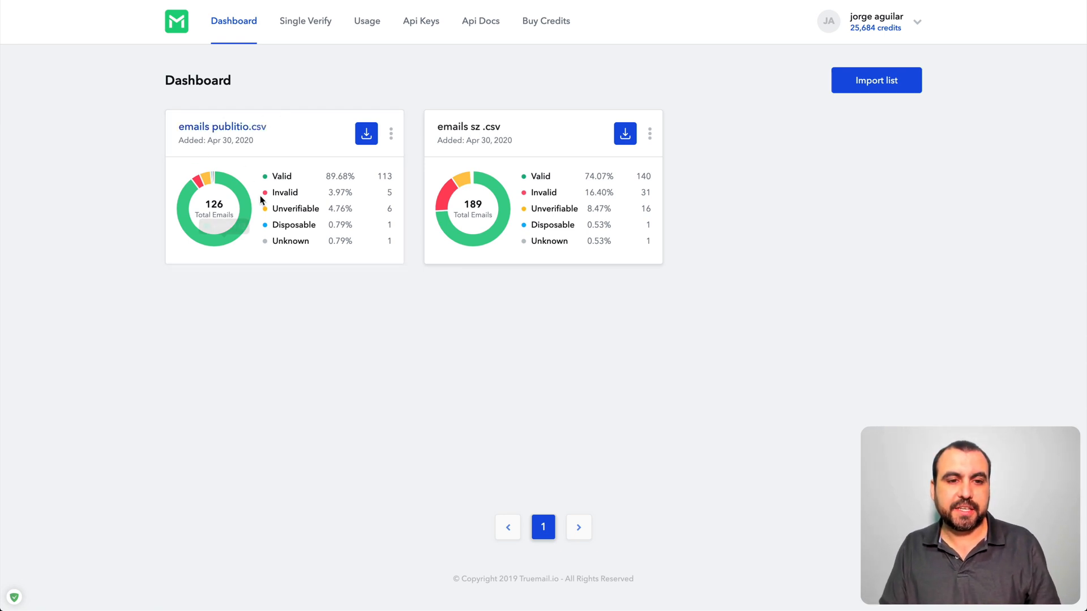
mouse_move(324, 179)
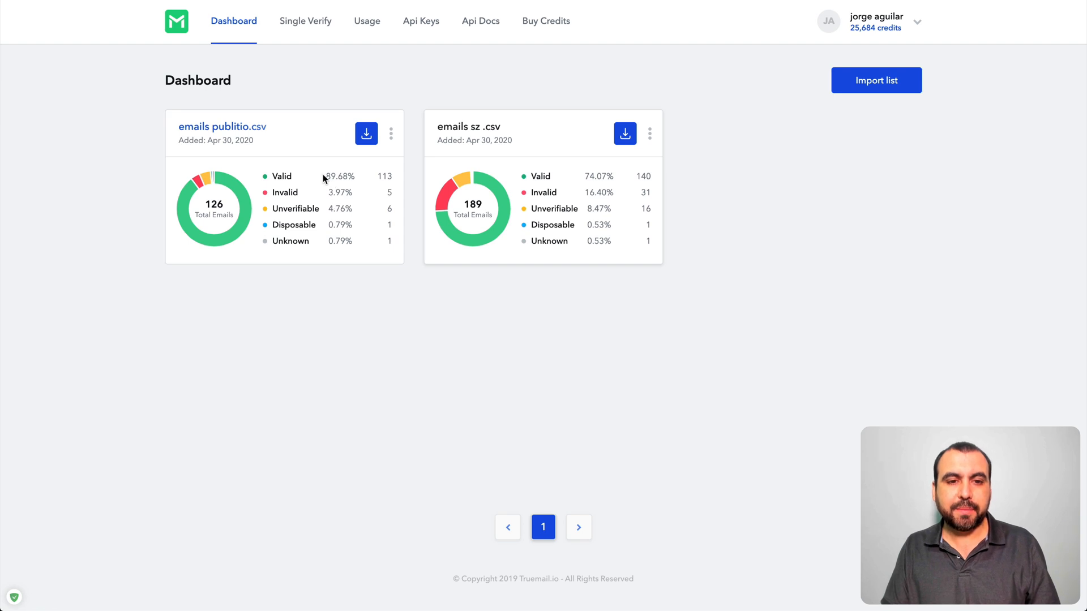
mouse_move(380, 267)
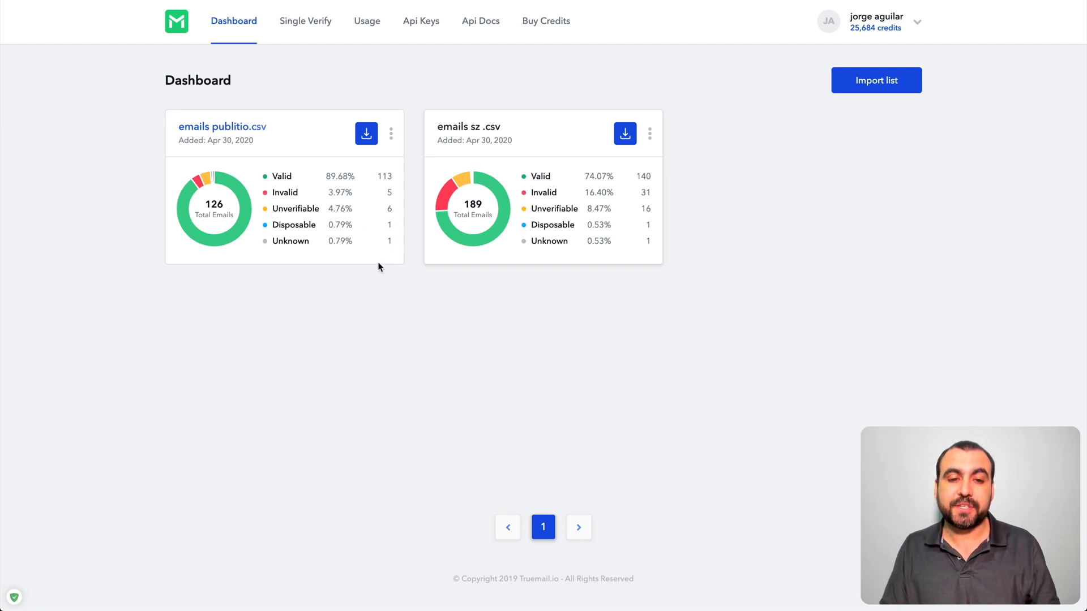
mouse_move(382, 316)
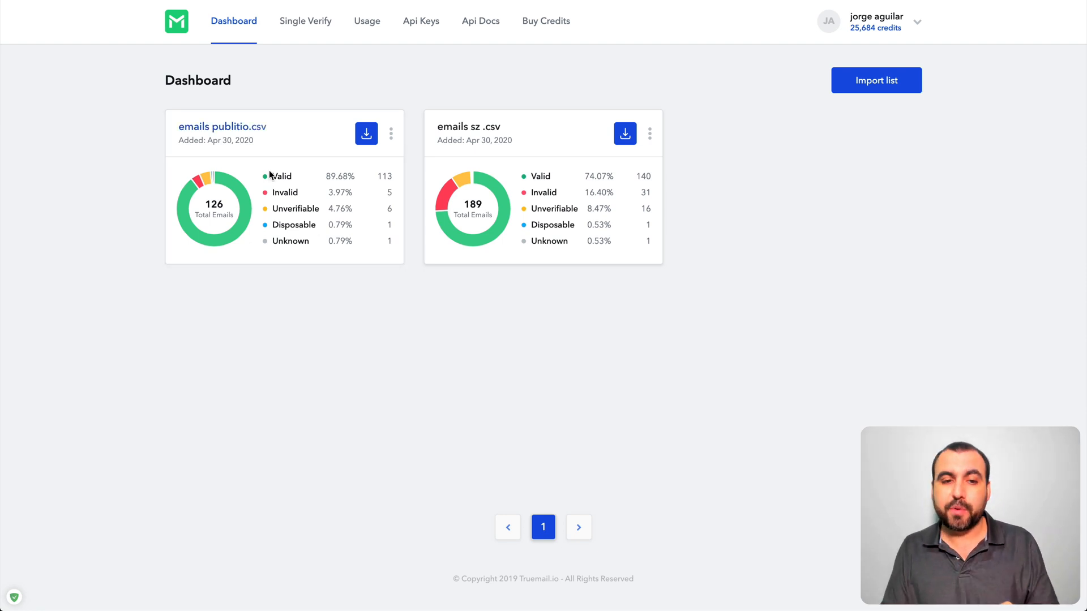
mouse_move(291, 251)
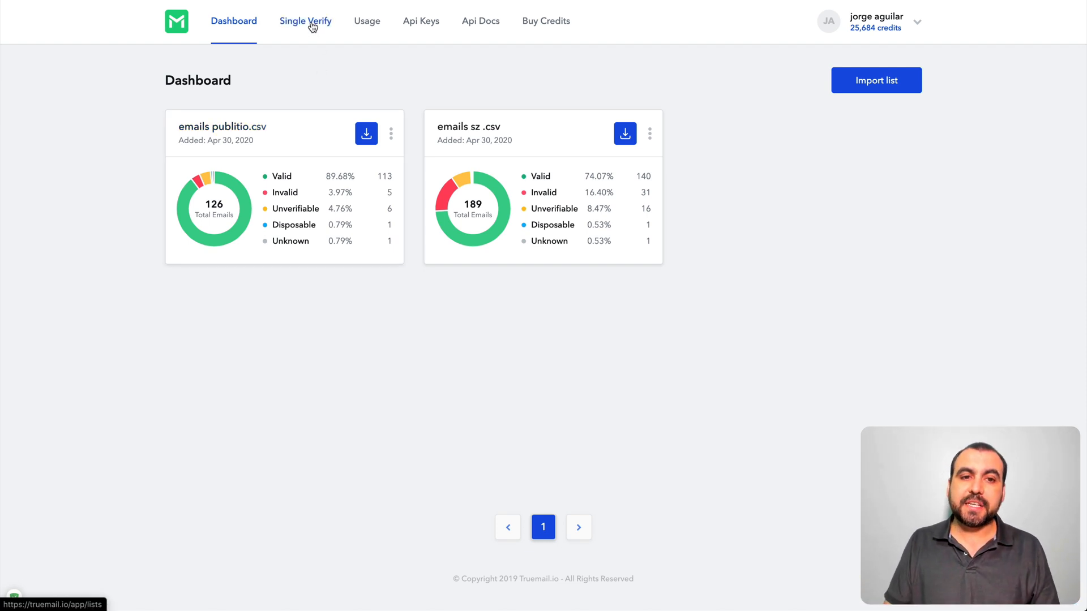
left_click(305, 20)
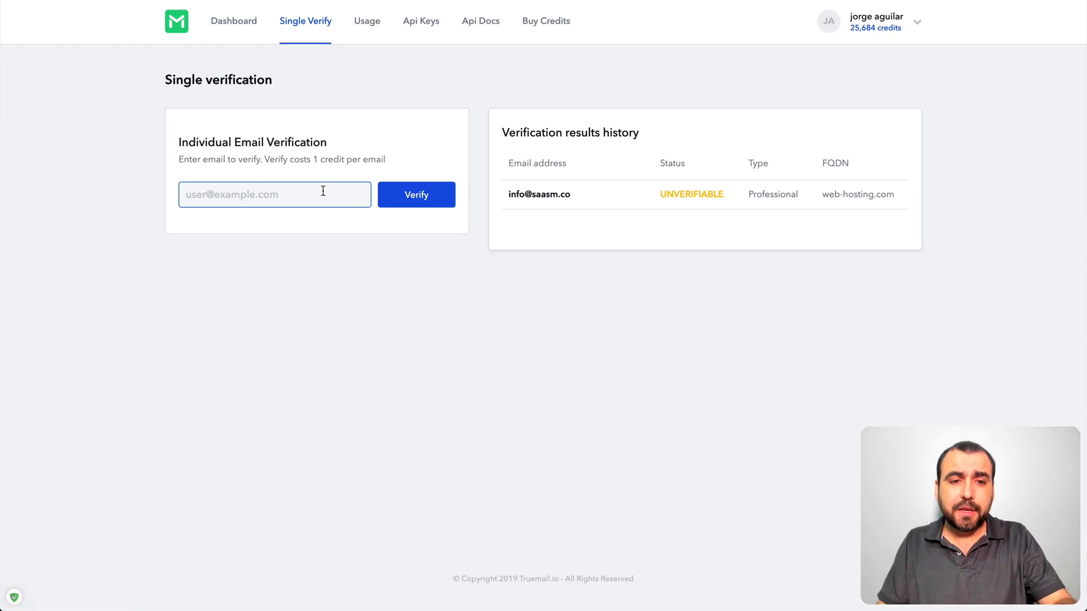
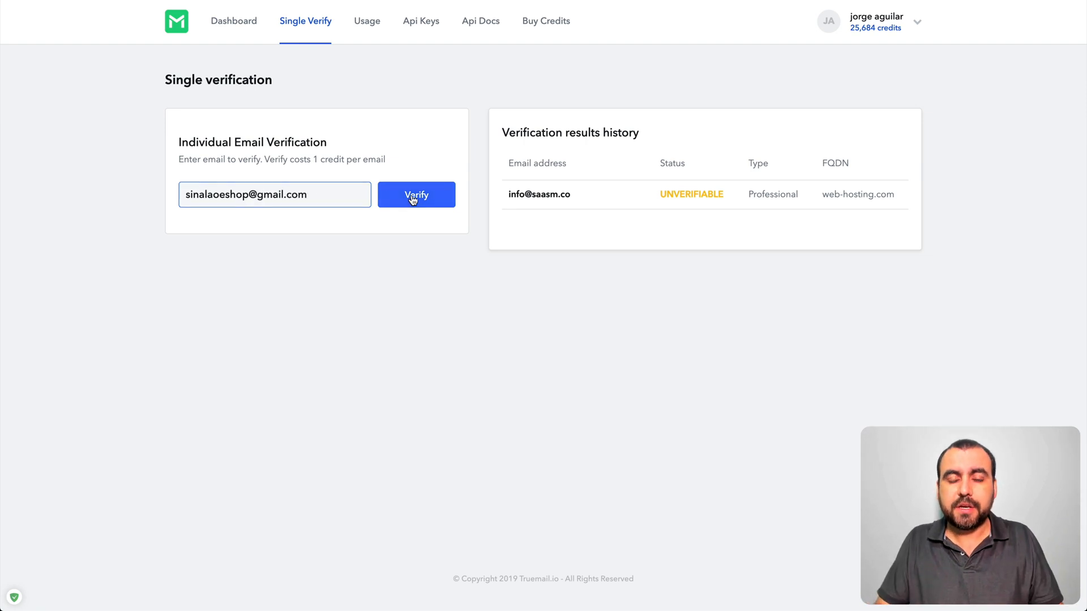
left_click(416, 194)
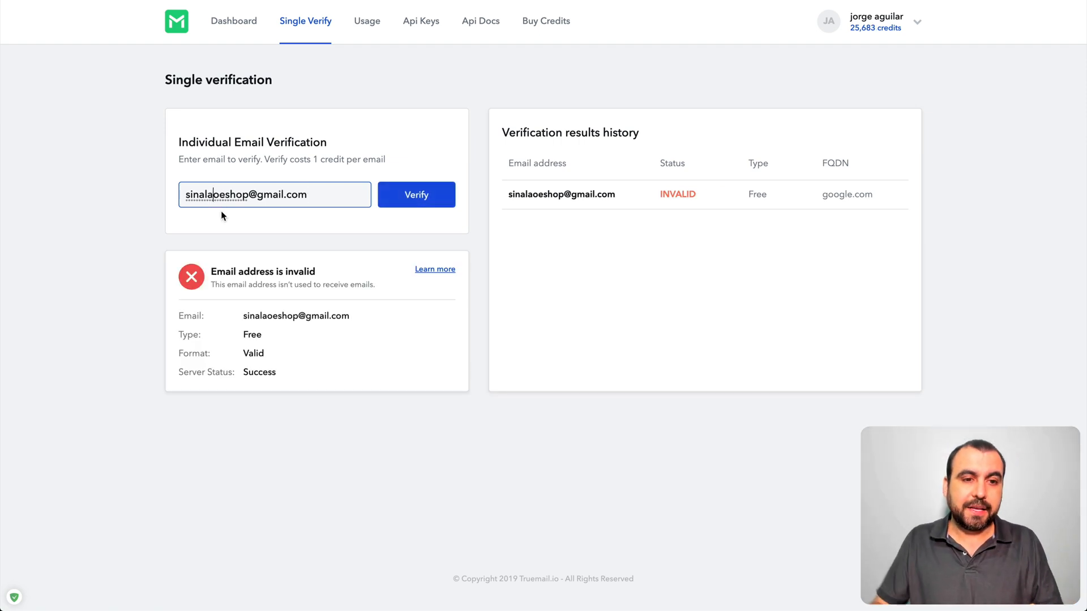
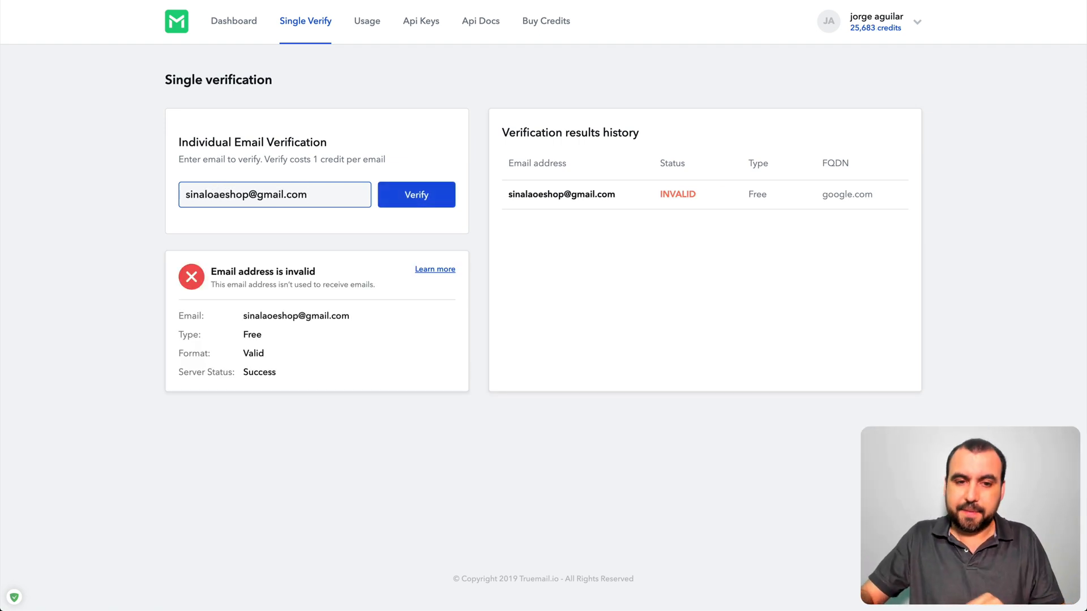
left_click(416, 194)
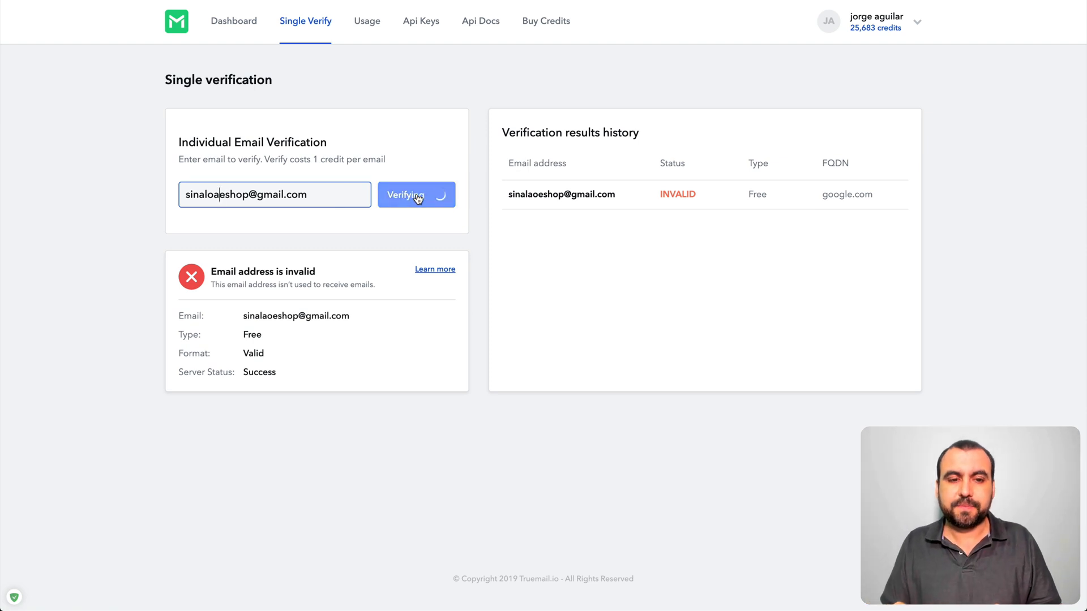
left_click(415, 193)
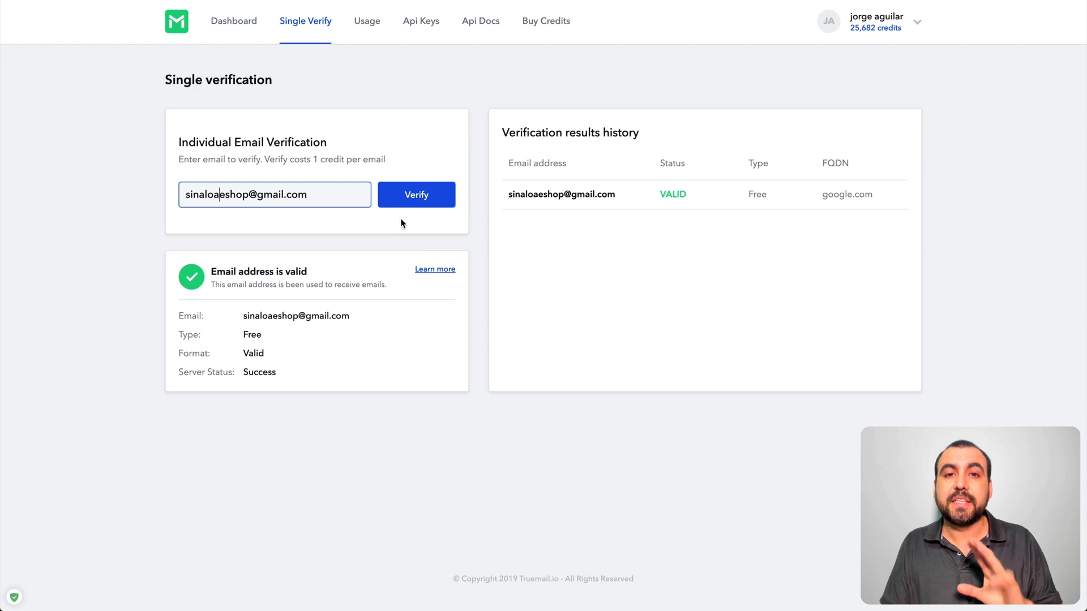
View the usage breakdown with its weekly chart peaking Apr 29, 2020 and the Event Details list
left_click(362, 21)
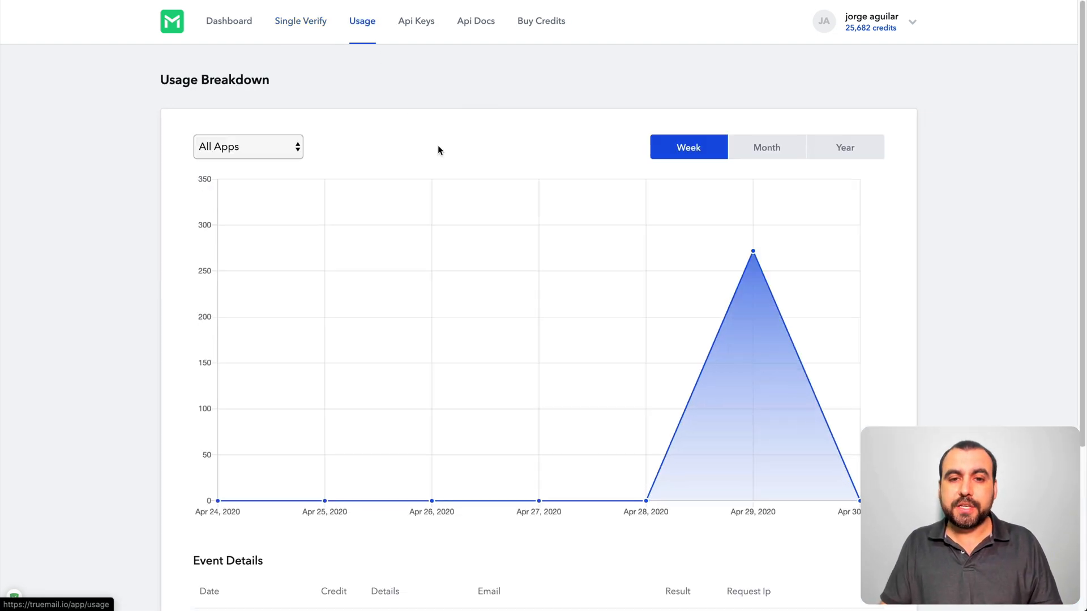
mouse_move(753, 210)
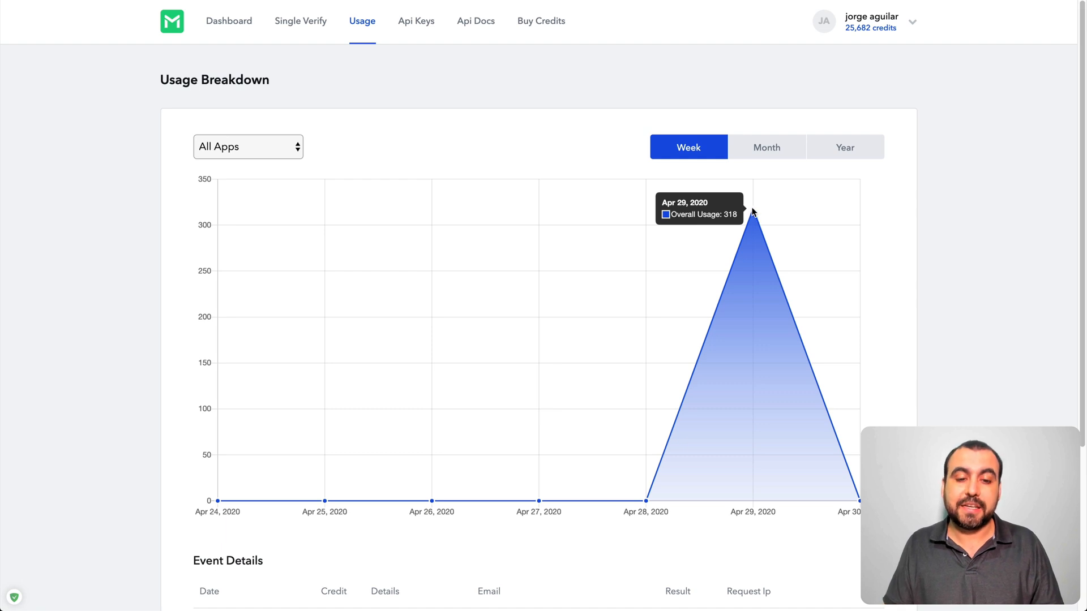
scroll("down", 3)
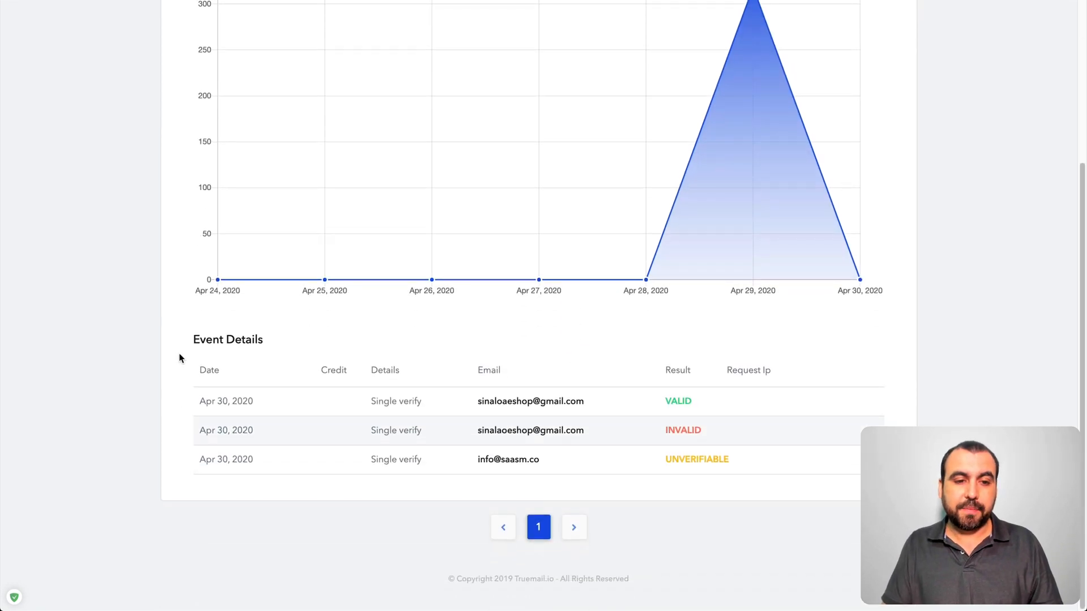
scroll("up", 3)
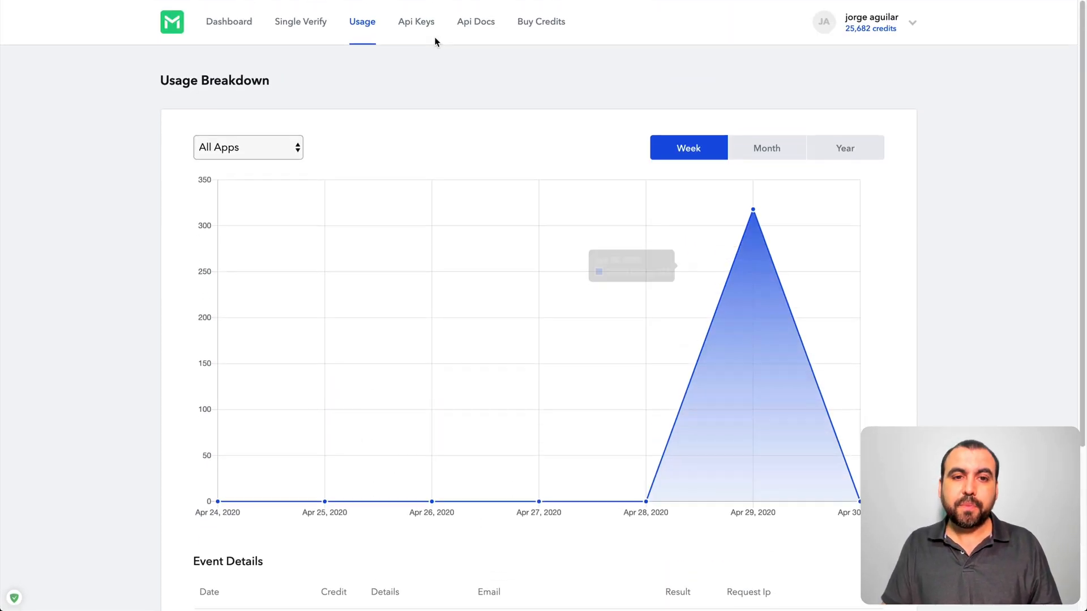
Review New Application #1's API quickstart with its key and sample single and bulk requests, then the developer docs
left_click(416, 20)
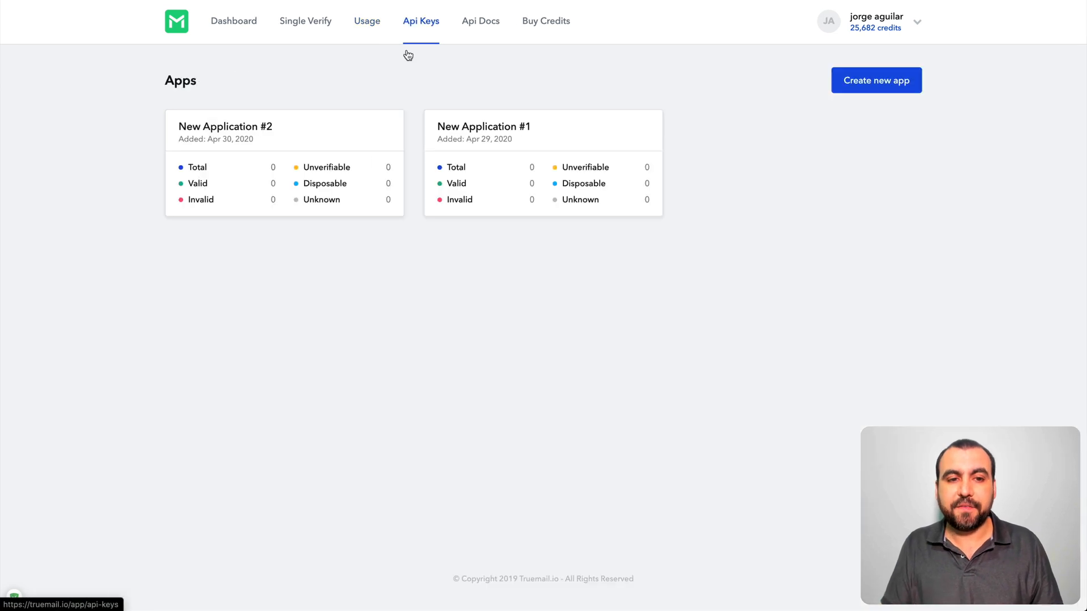
mouse_move(509, 333)
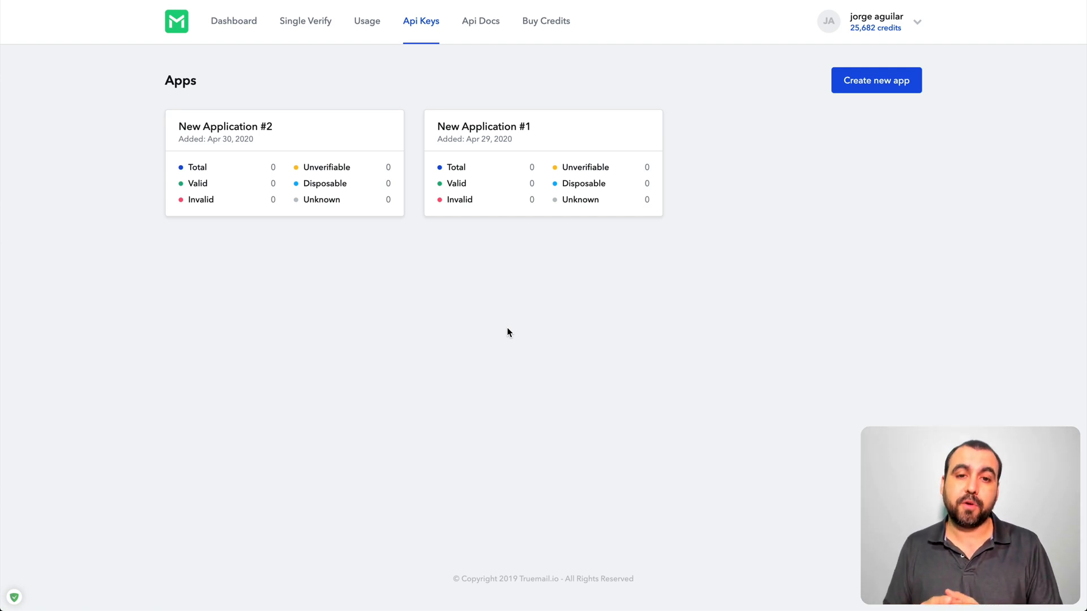
mouse_move(448, 156)
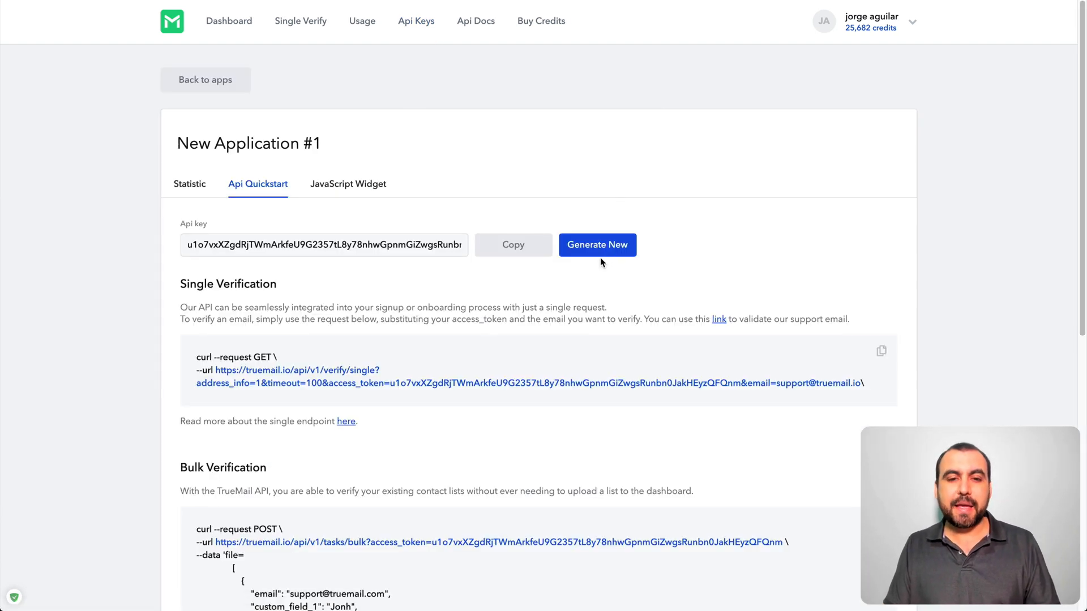
scroll("down", 3)
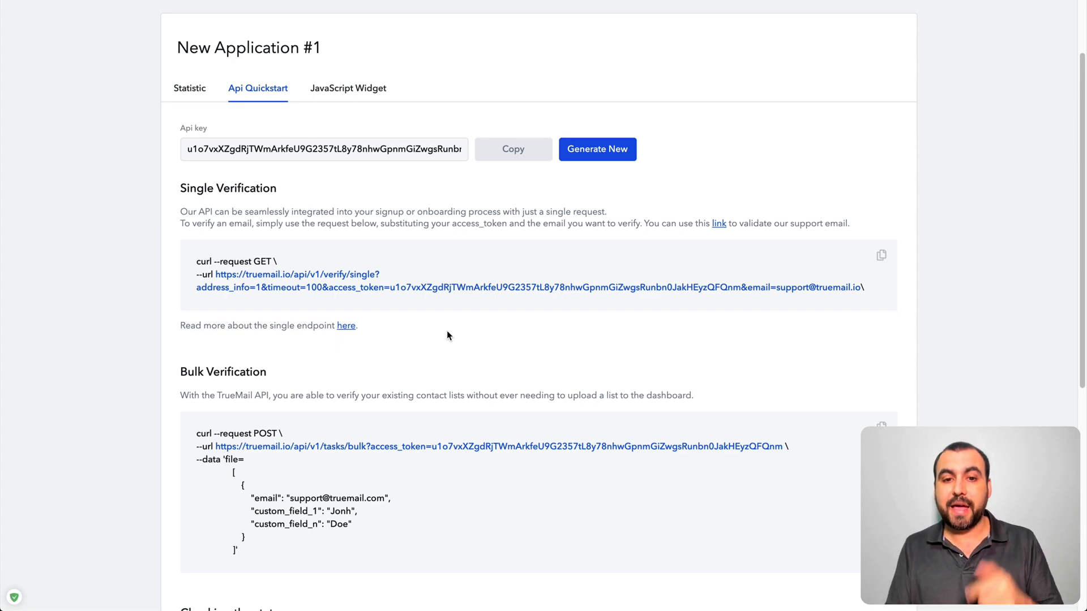
scroll("down", 3)
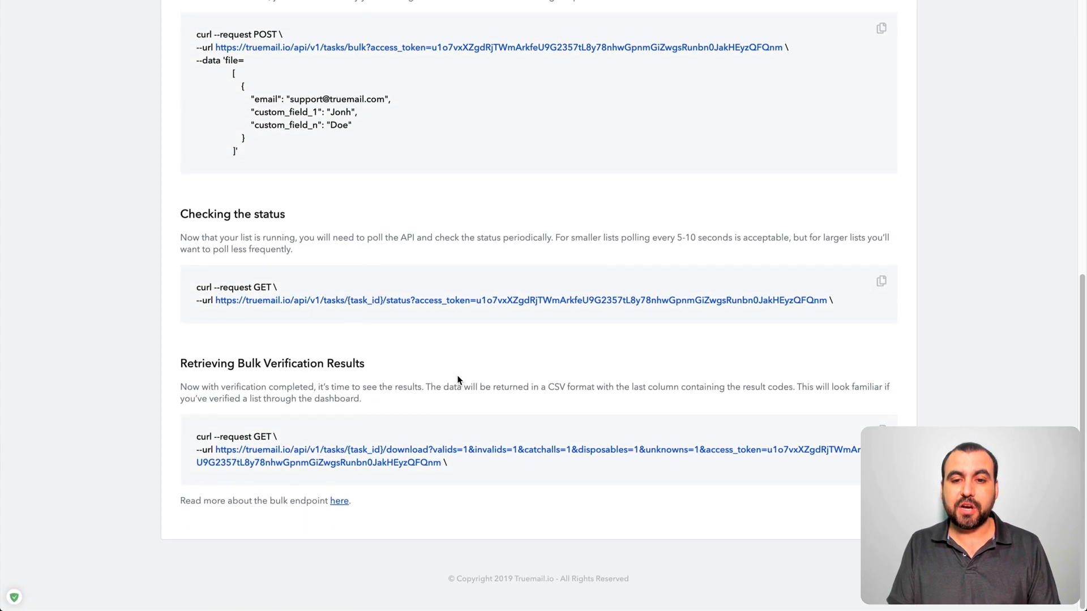
scroll("up", 3)
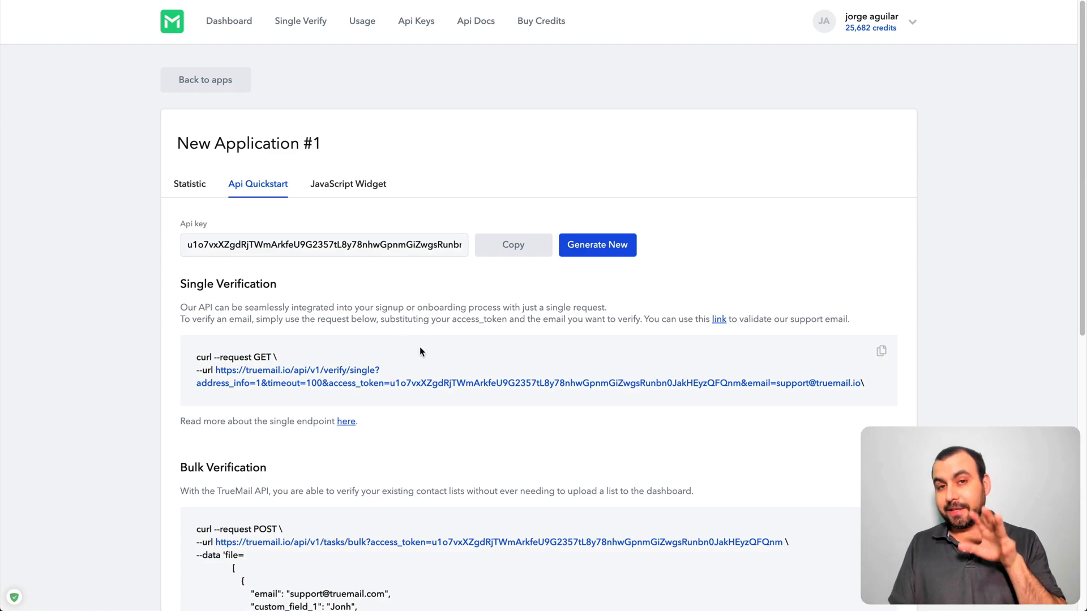
scroll("down", 3)
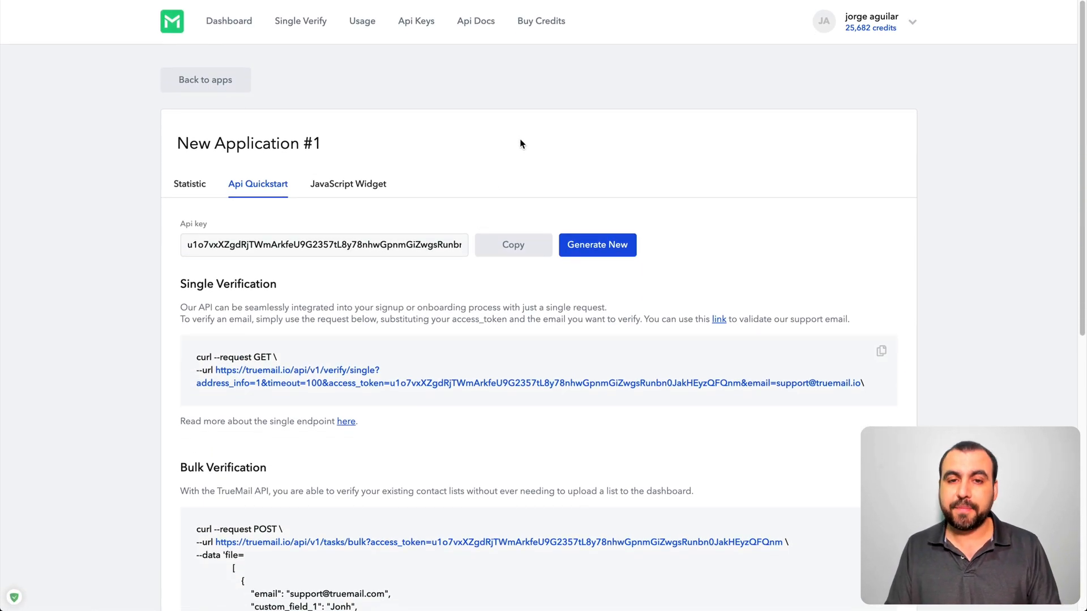
mouse_move(376, 151)
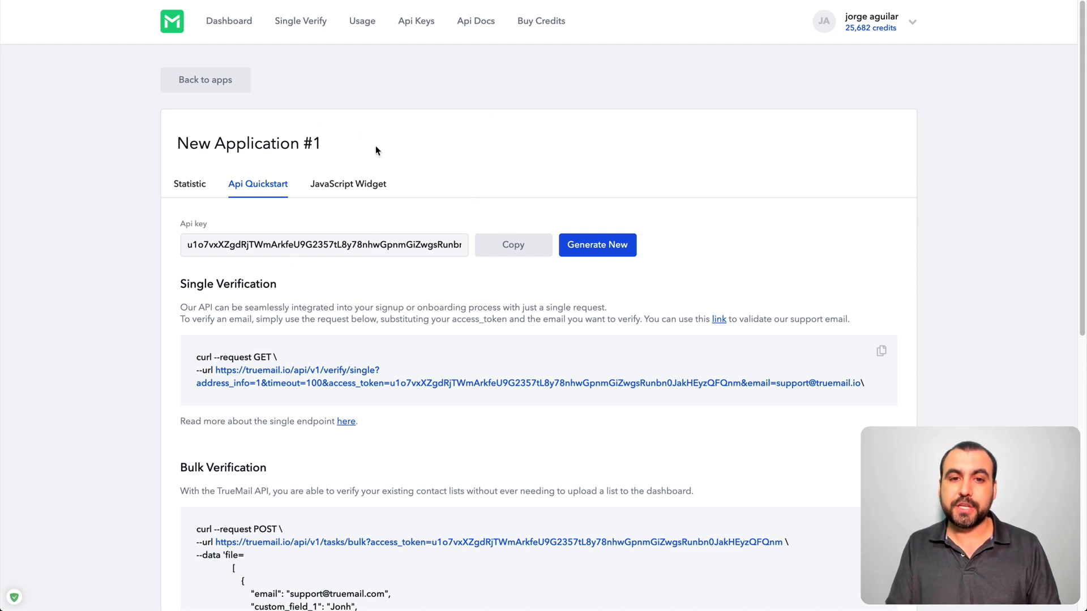
mouse_move(475, 20)
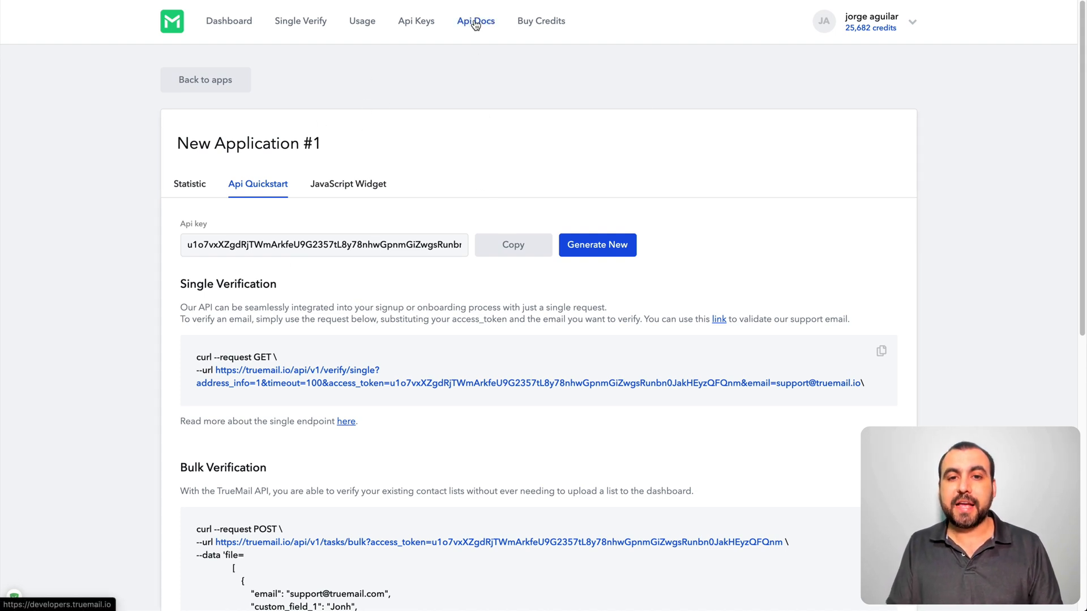
left_click(476, 20)
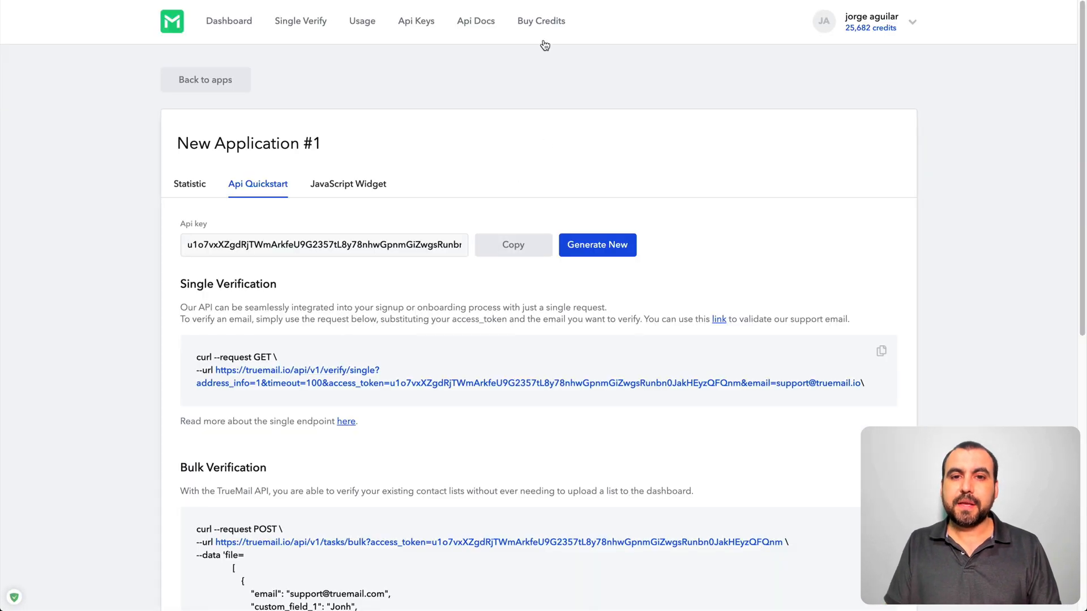
View credit pricing from $7 for 1,000 verifications up to $4499 for 5,000,000
left_click(542, 21)
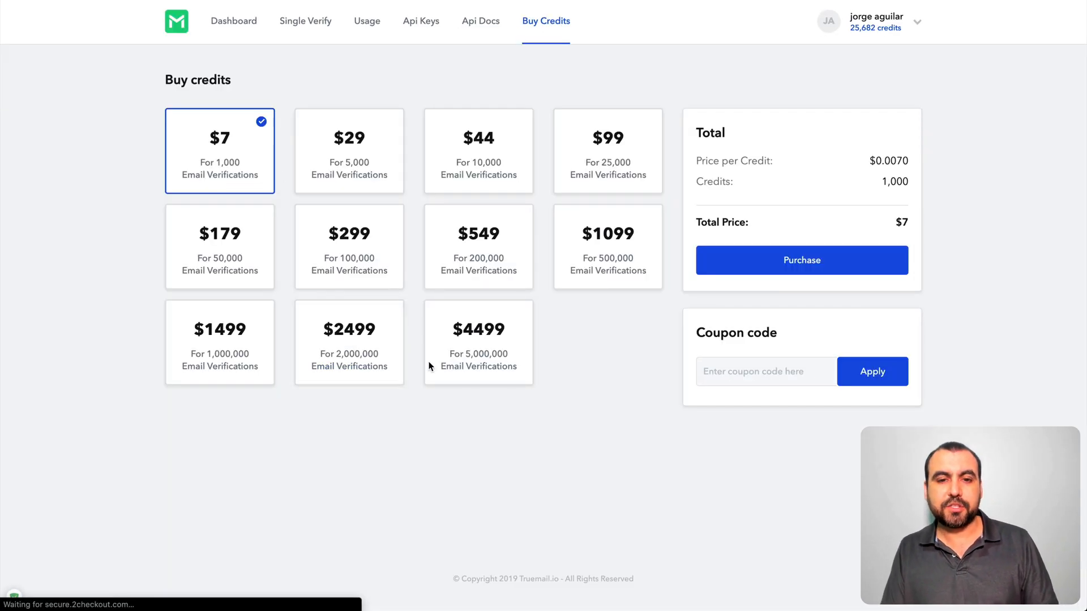
mouse_move(525, 447)
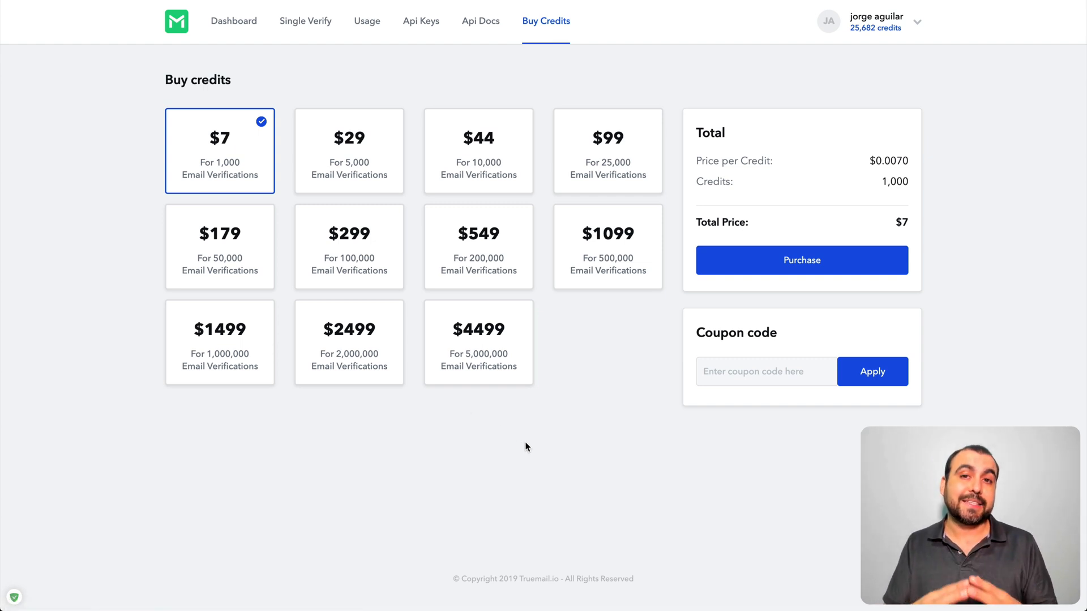